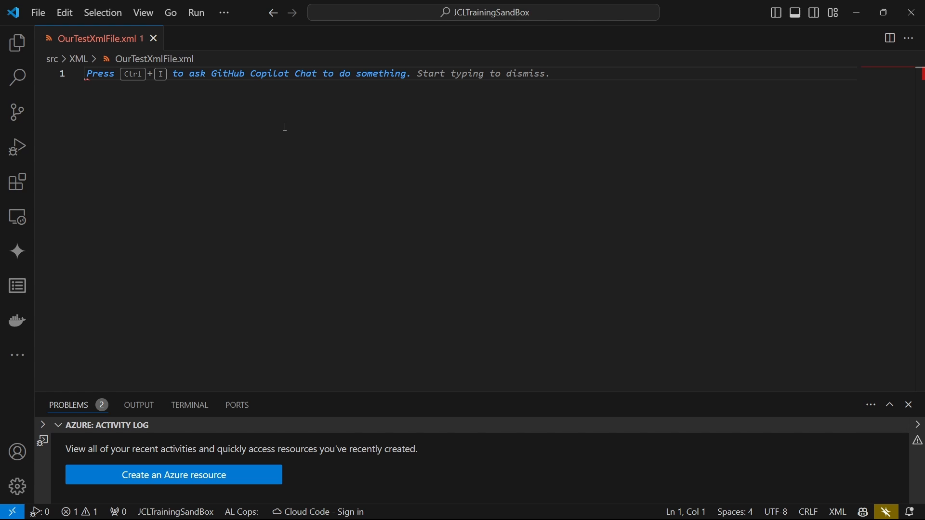
Step: Ask Copilot inline chat to "generate an xml file for a to do list"
key("ctrl+i")
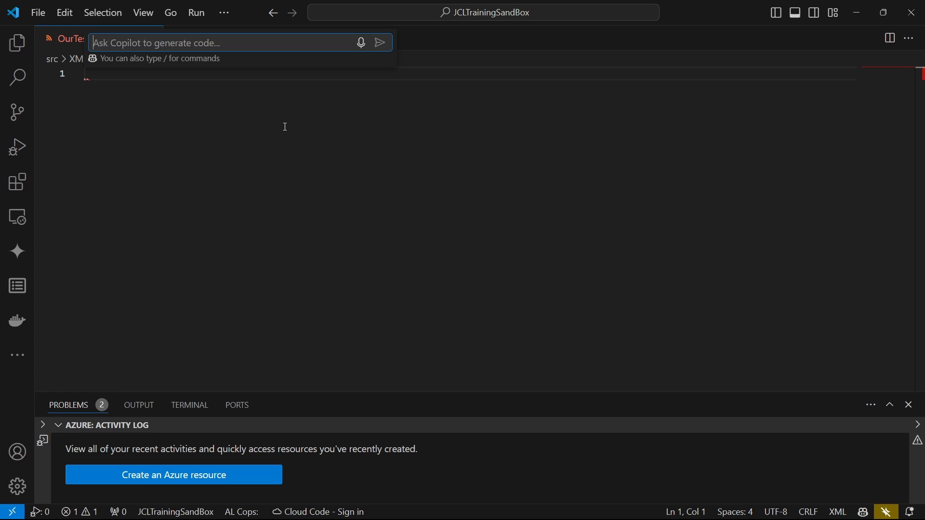
type("generate an")
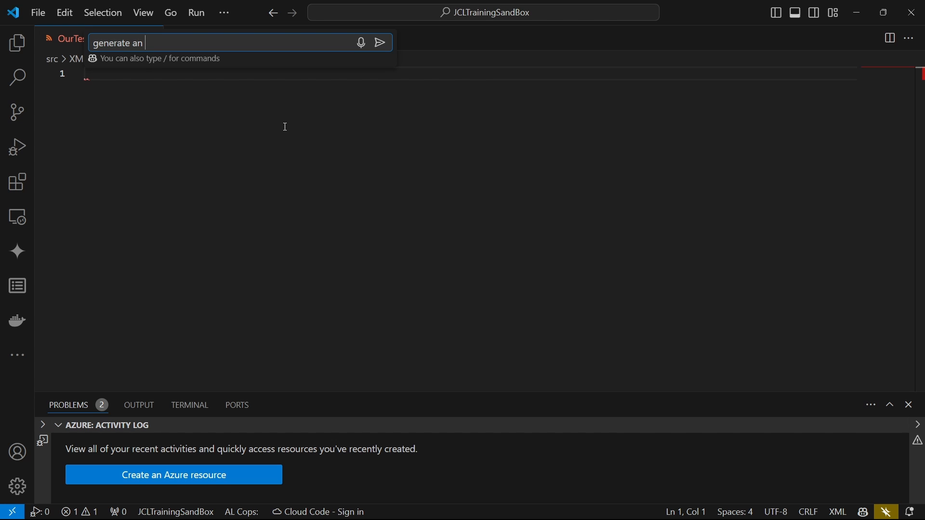
type("xml file")
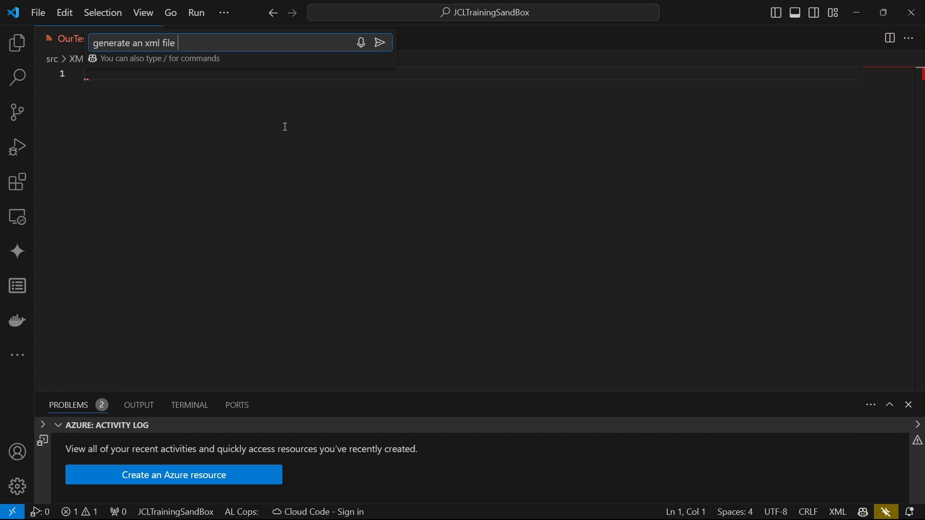
type("to do list")
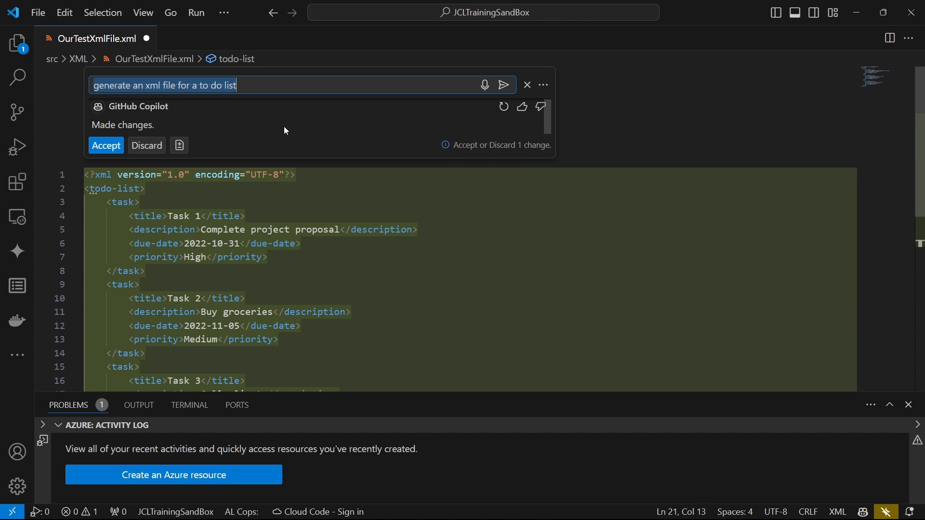
Step: Accept the Copilot draft and inspect the XML declaration and first task tag
left_click(106, 146)
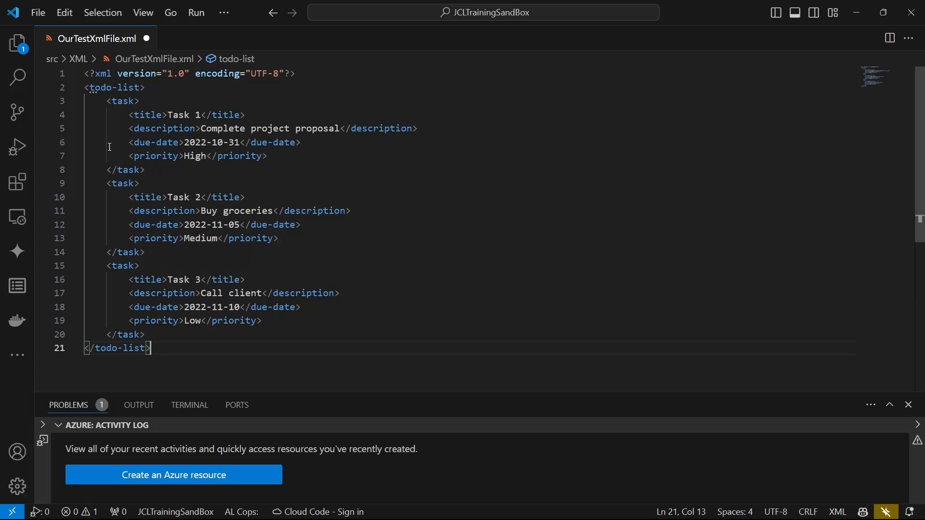
left_click(189, 73)
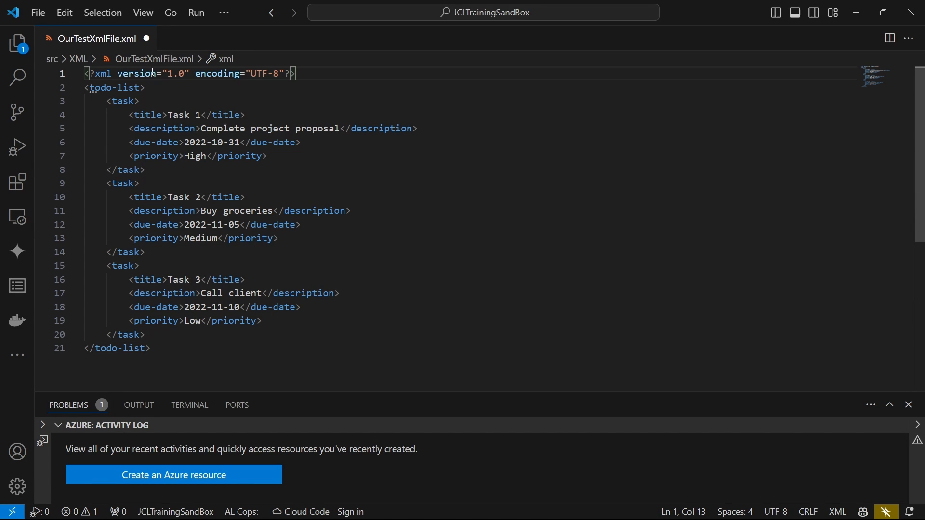
left_click(233, 74)
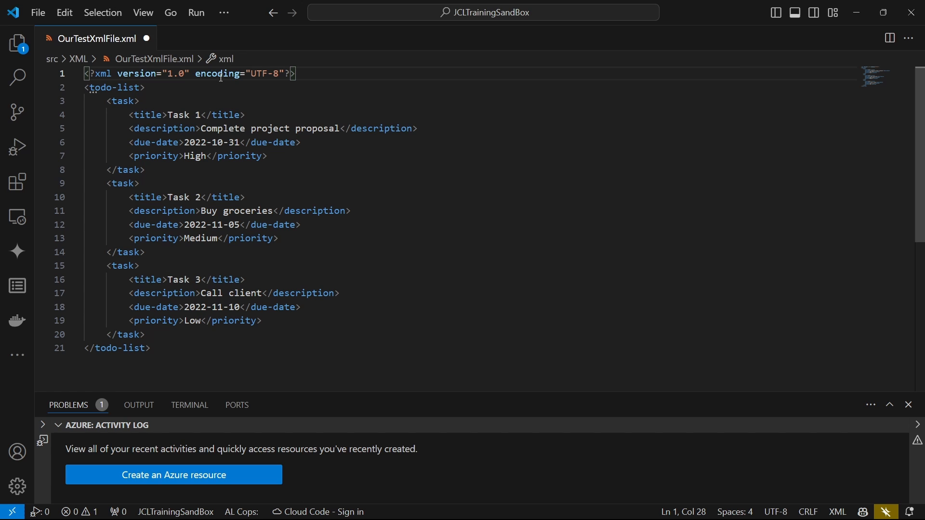
double_click(107, 87)
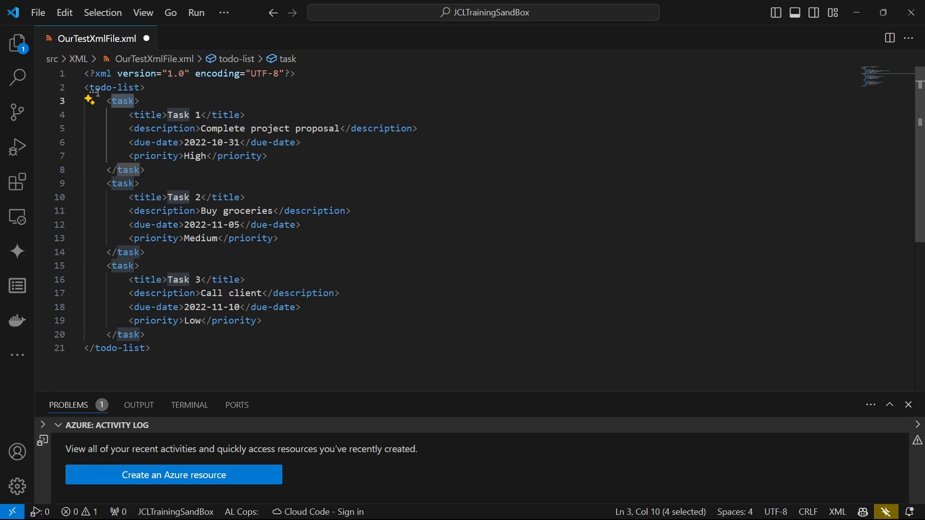
left_click(114, 88)
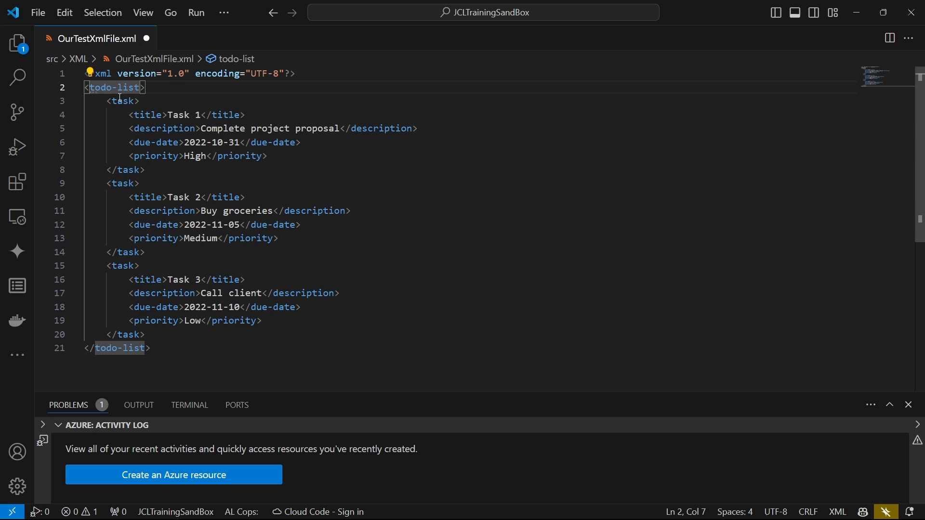
left_click(148, 114)
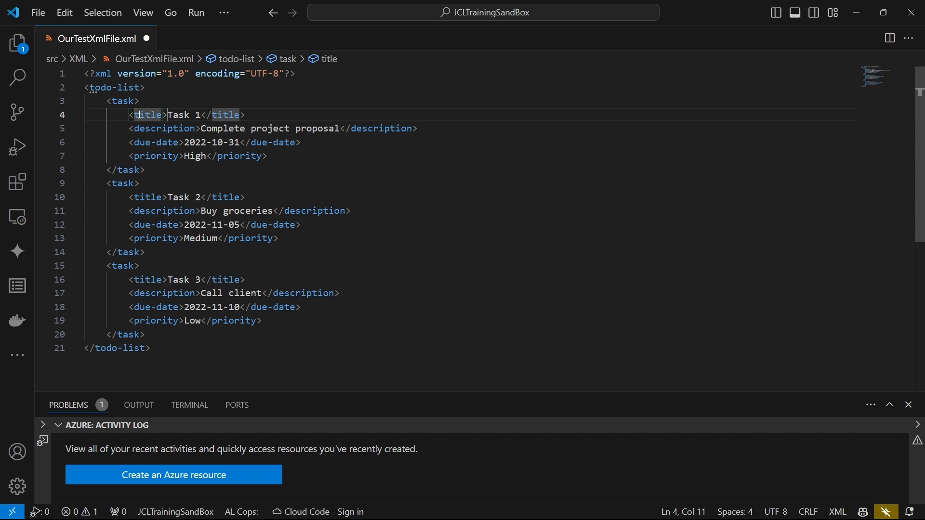
left_click(130, 115)
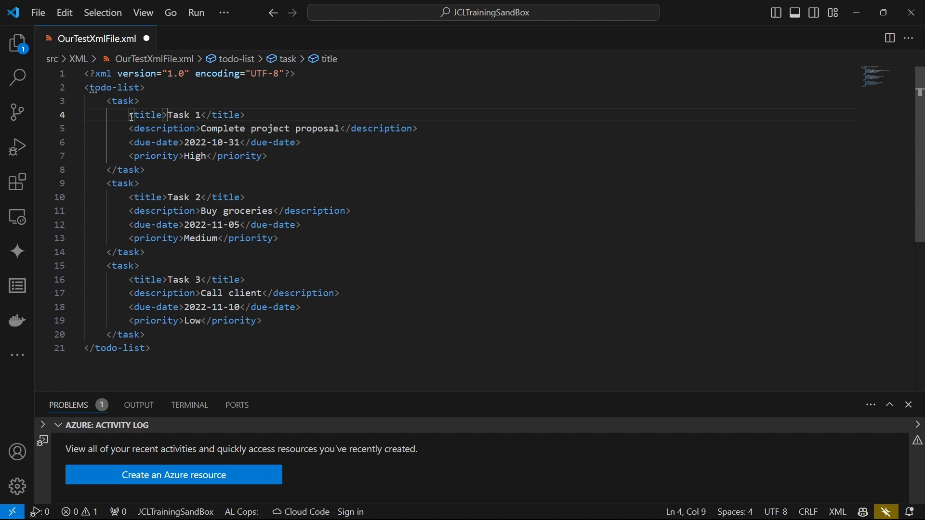
left_click(144, 115)
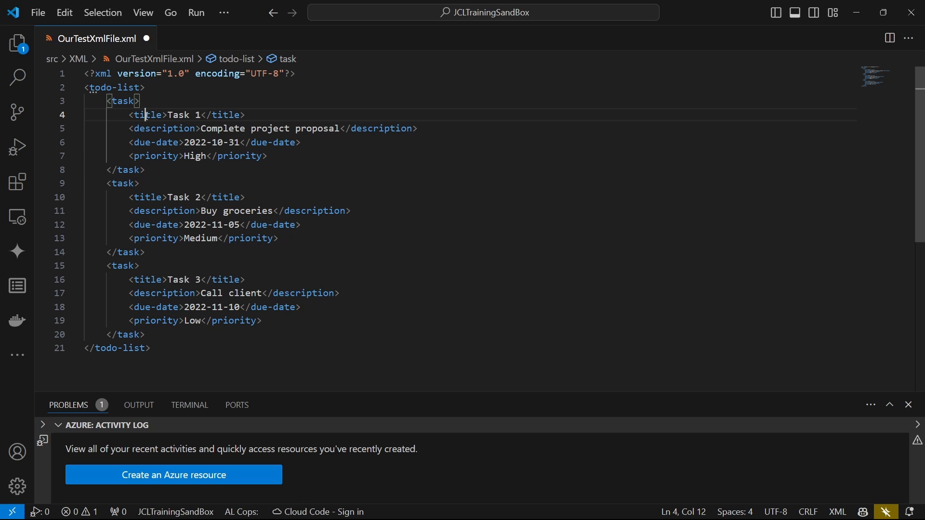
double_click(148, 115)
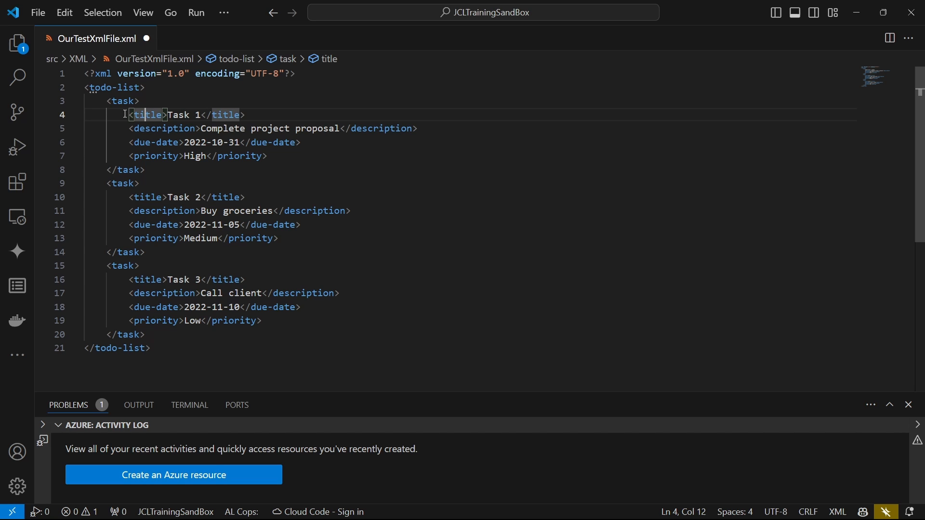
left_click(159, 142)
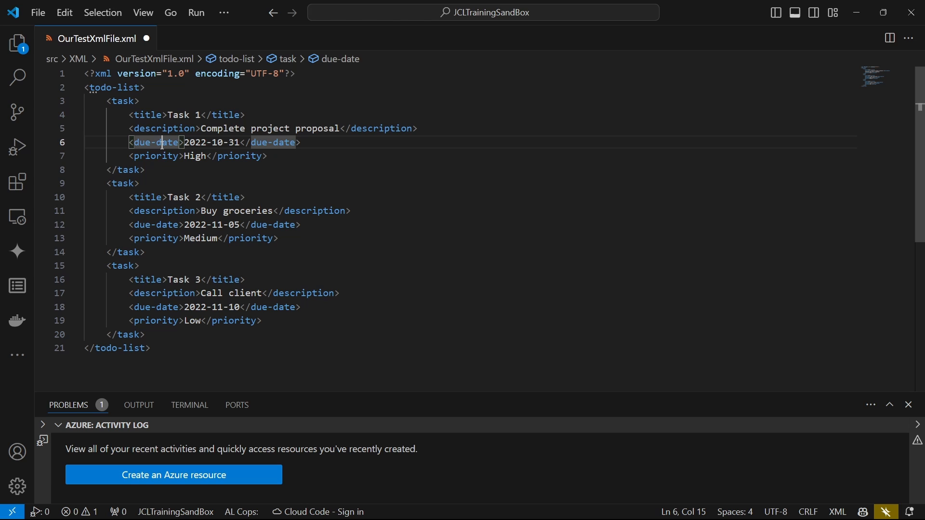
left_click(138, 101)
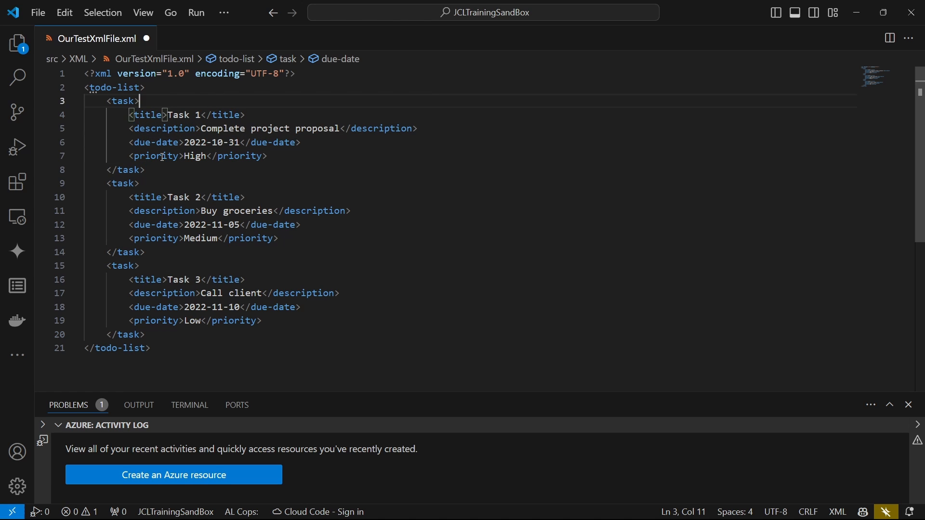
left_click(111, 88)
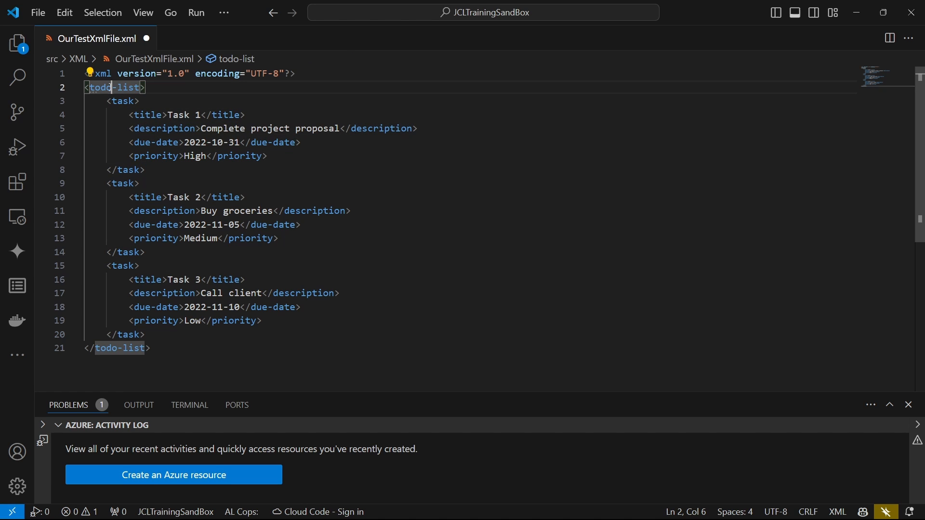
left_click(122, 101)
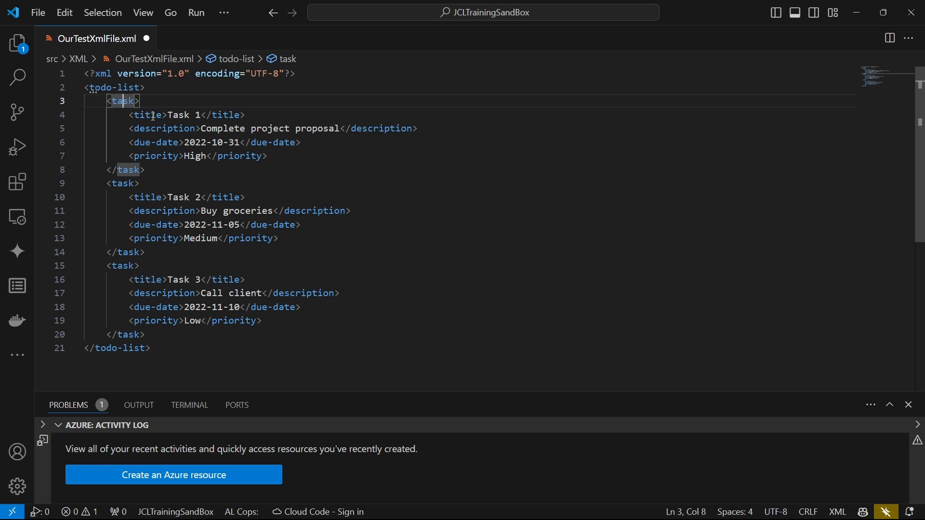
left_click(163, 128)
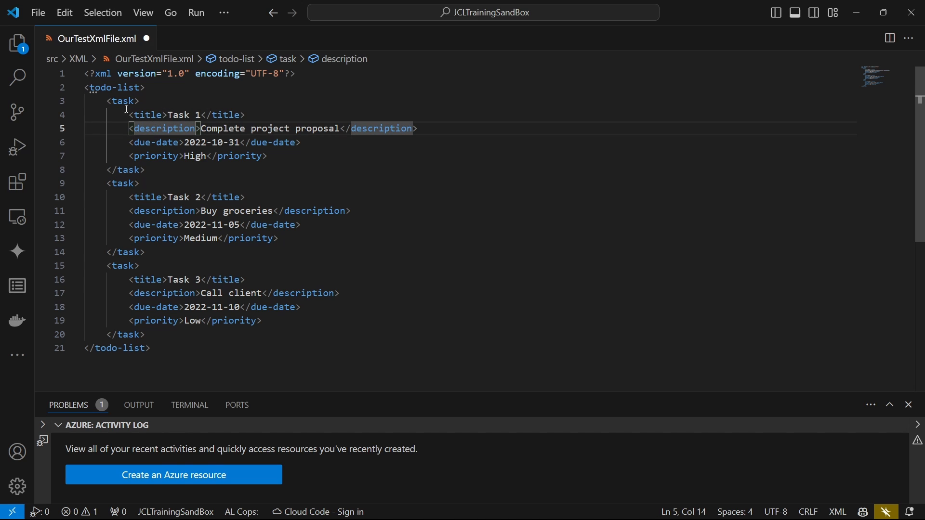
left_click(112, 88)
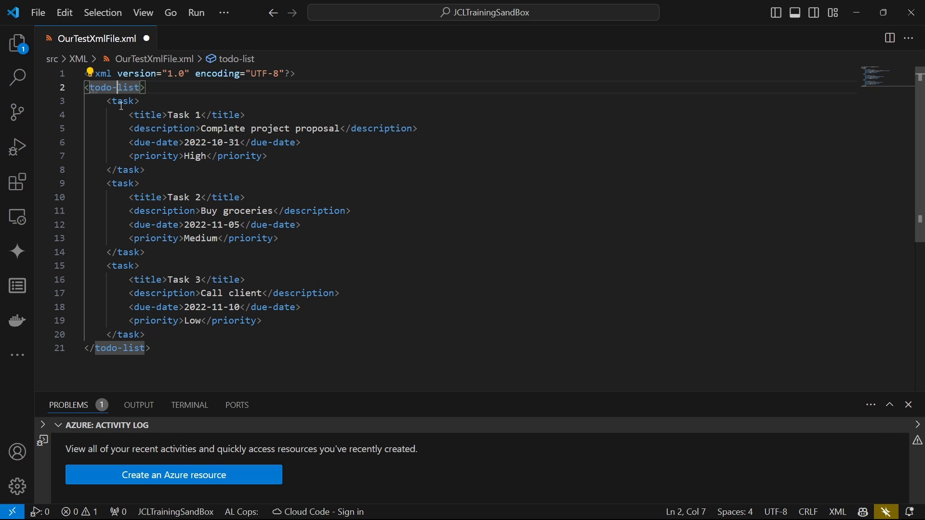
left_click(134, 115)
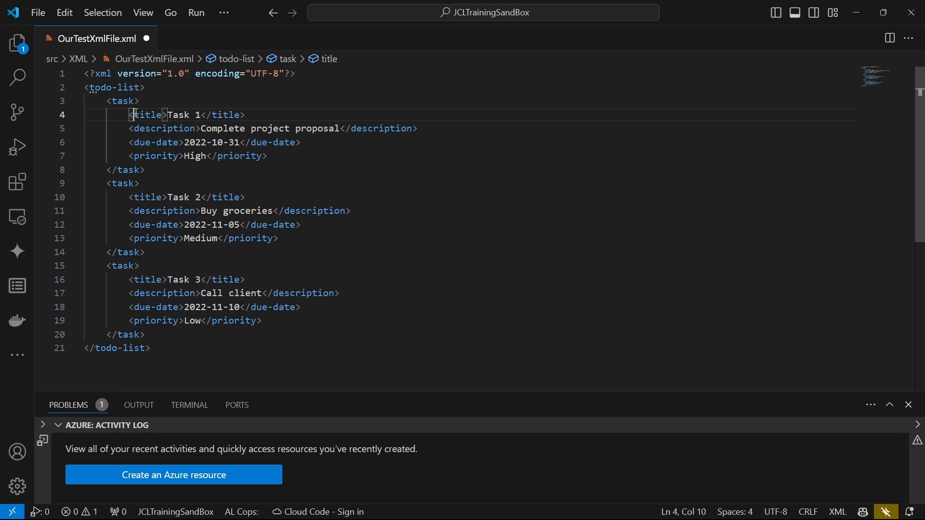
left_click(129, 157)
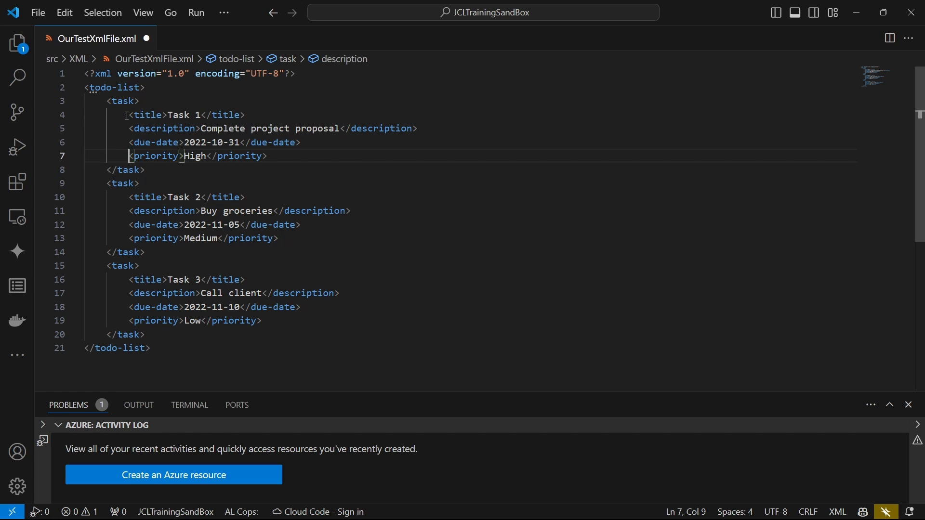
left_click(130, 129)
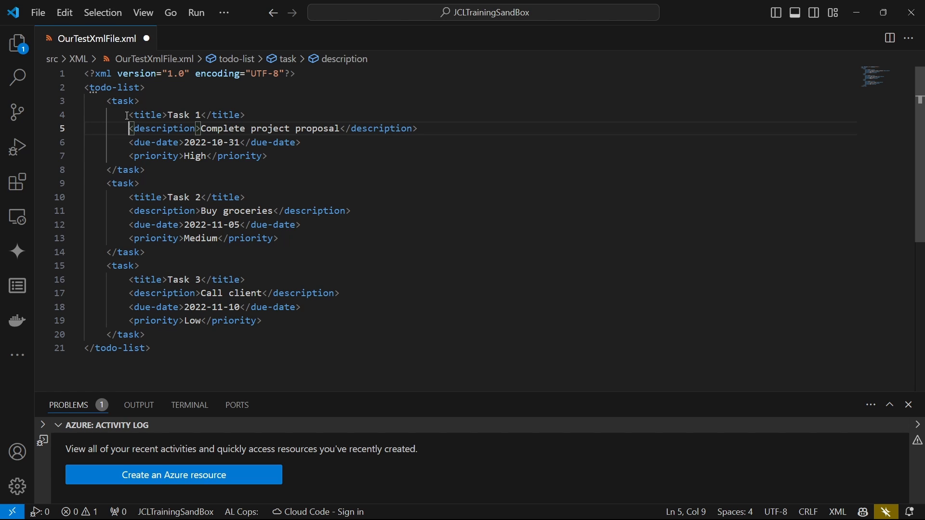
left_click(114, 87)
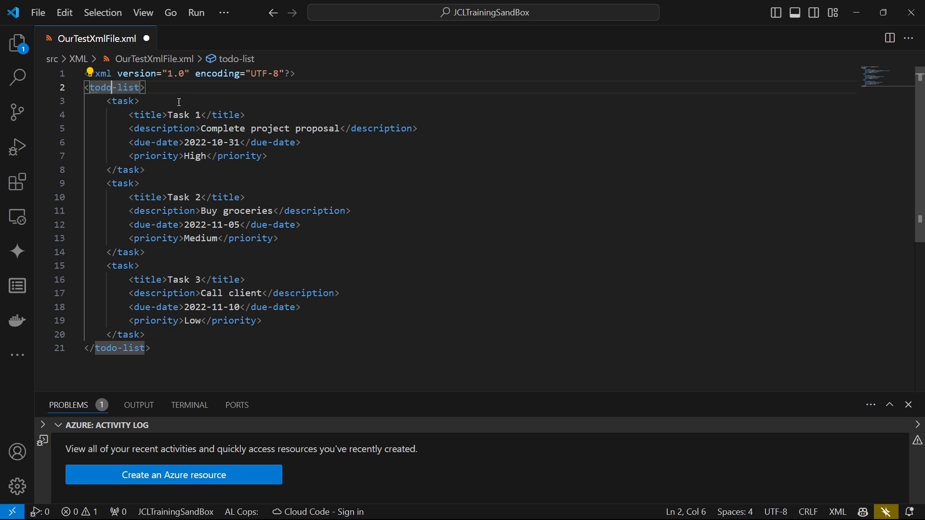
left_click(235, 59)
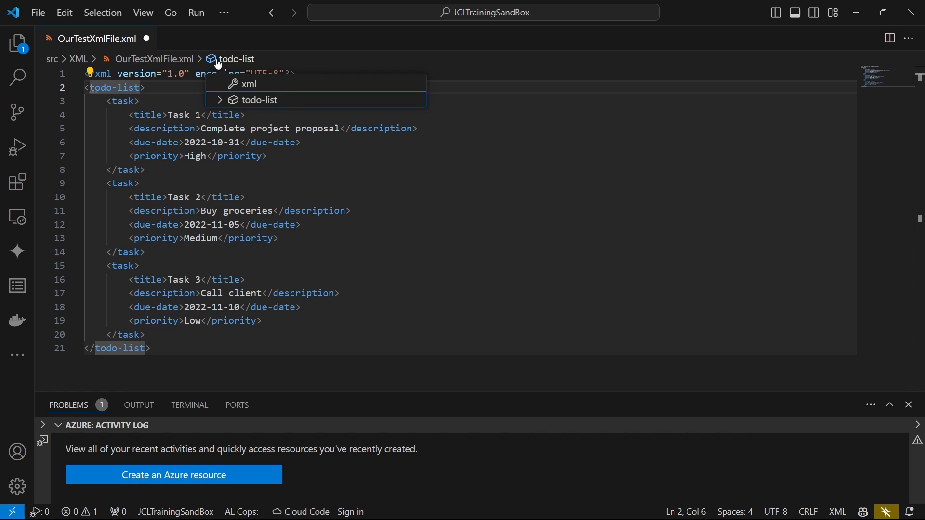
mouse_move(222, 106)
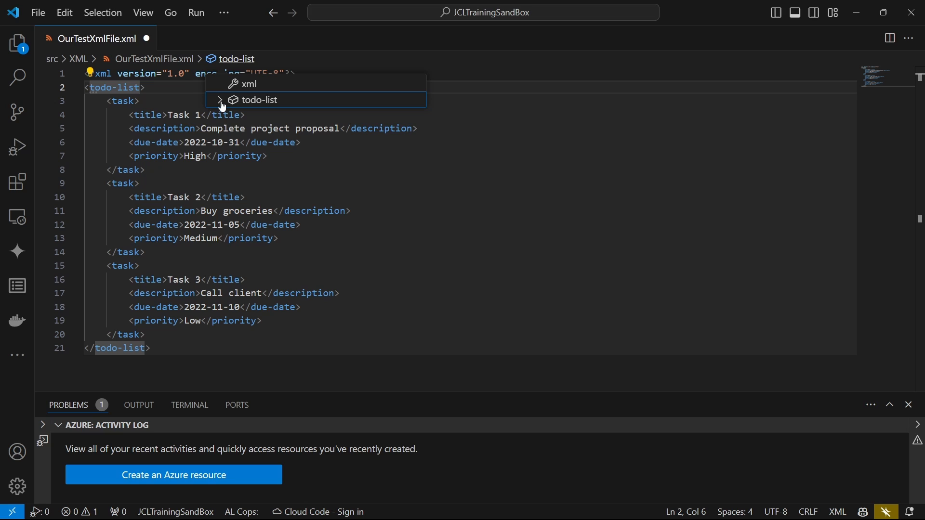
left_click(219, 99)
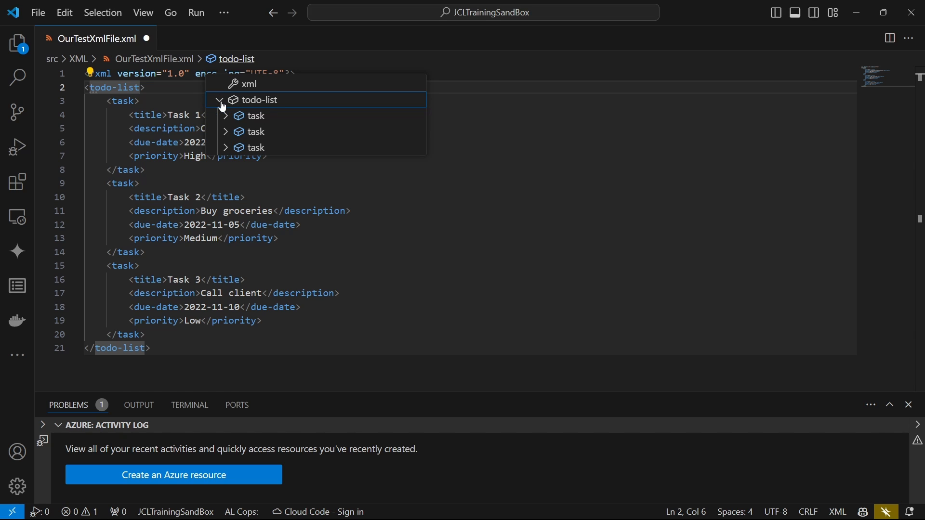
mouse_move(259, 100)
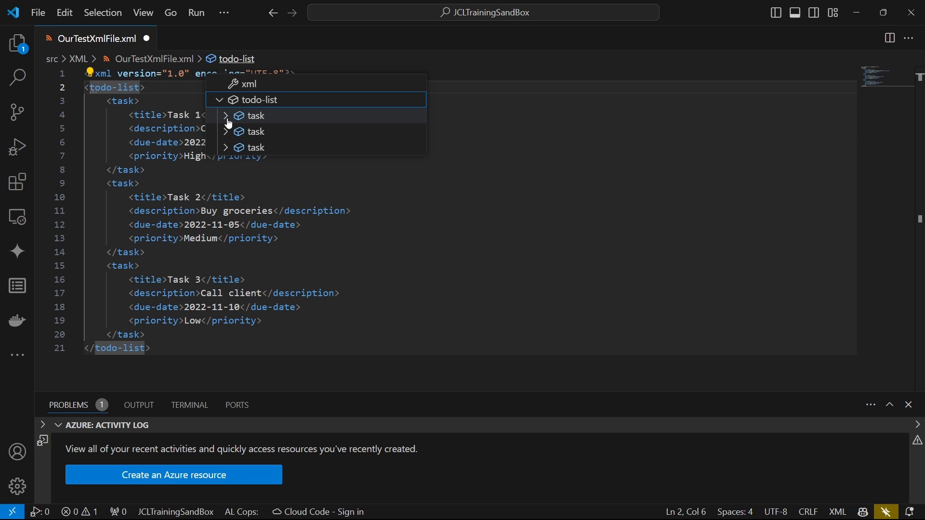
left_click(226, 115)
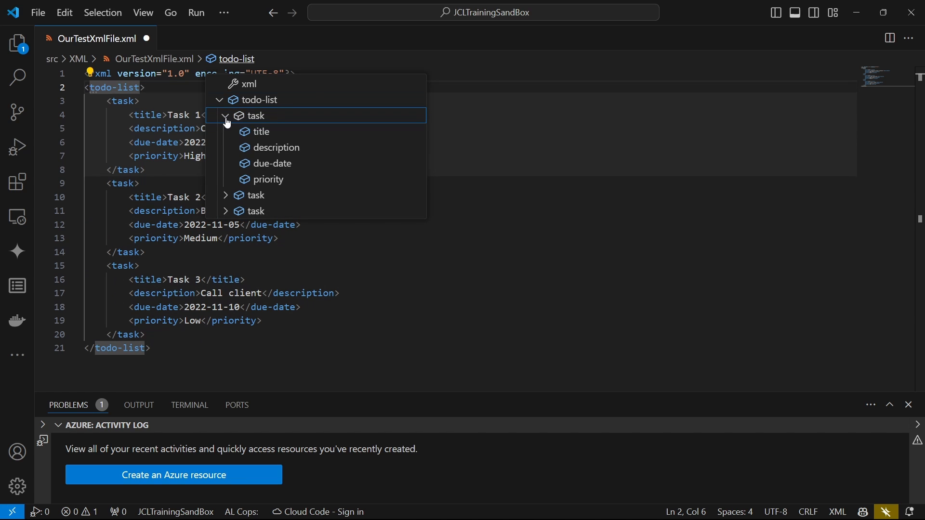
mouse_move(260, 164)
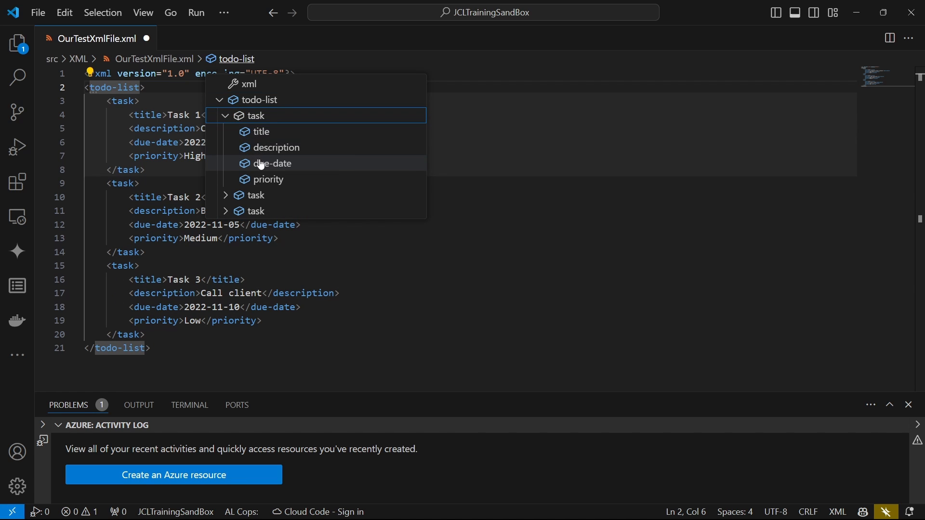
mouse_move(266, 196)
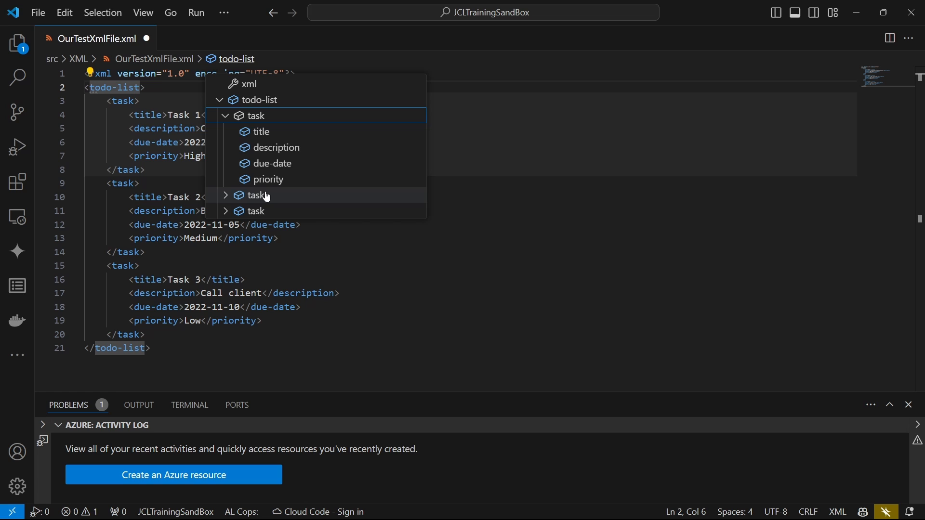
left_click(225, 195)
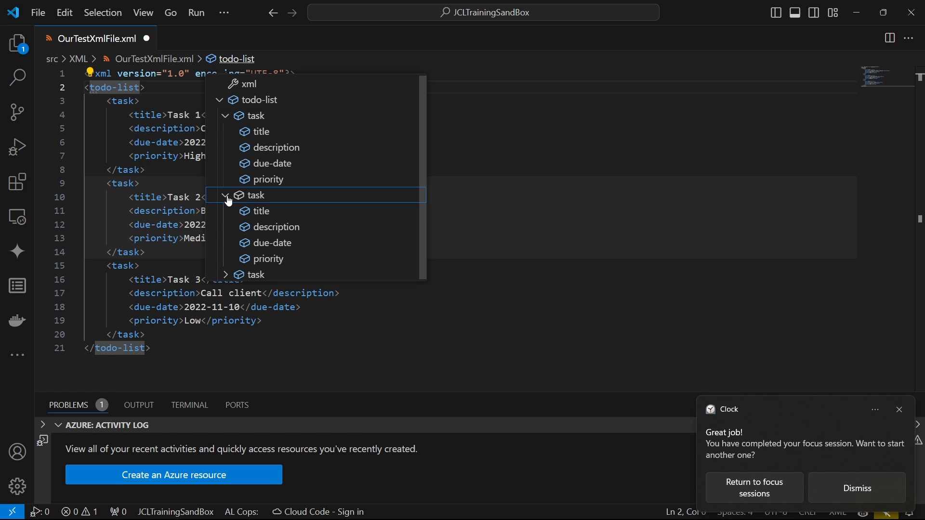
mouse_move(424, 241)
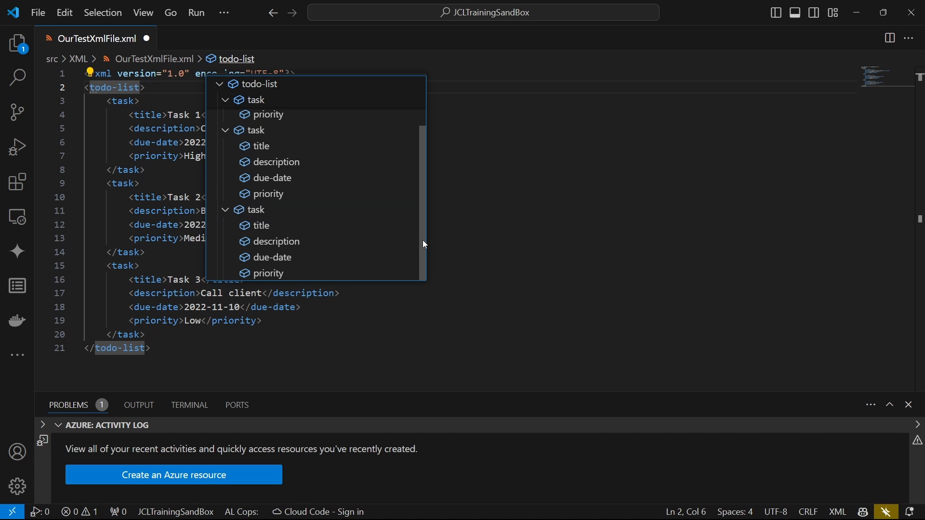
scroll("up", 3)
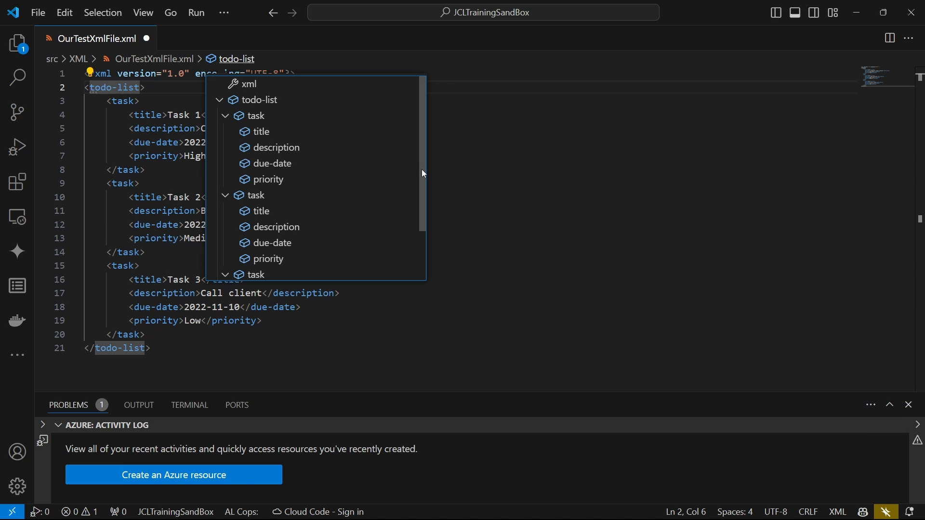
mouse_move(267, 179)
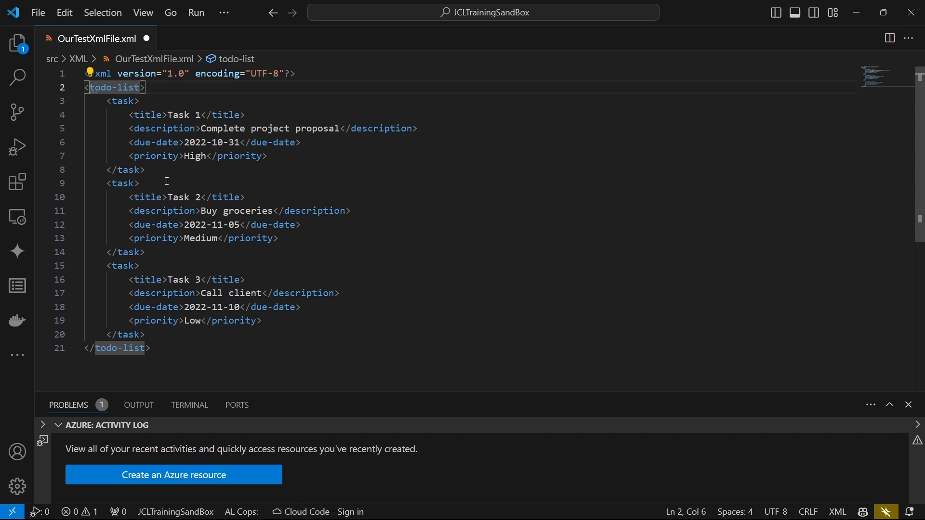
left_click(154, 306)
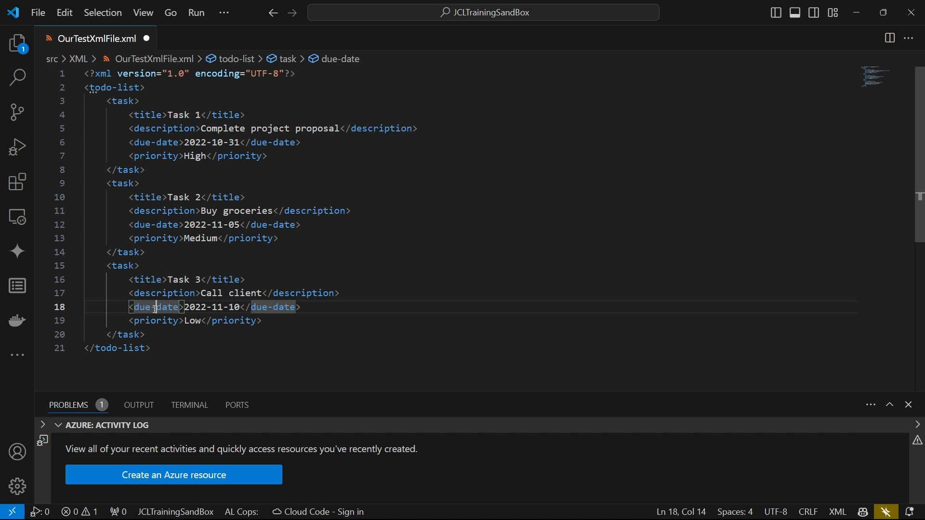
left_click(154, 348)
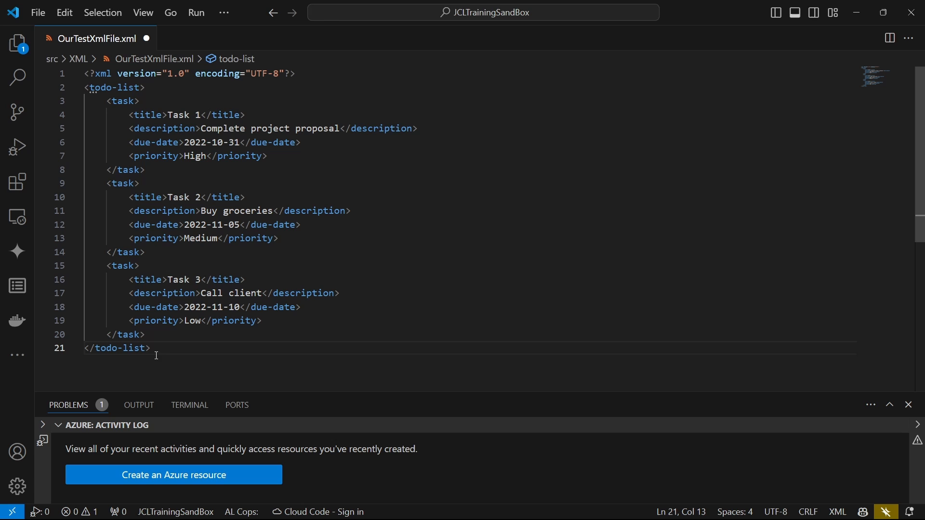
key("ctrl+a")
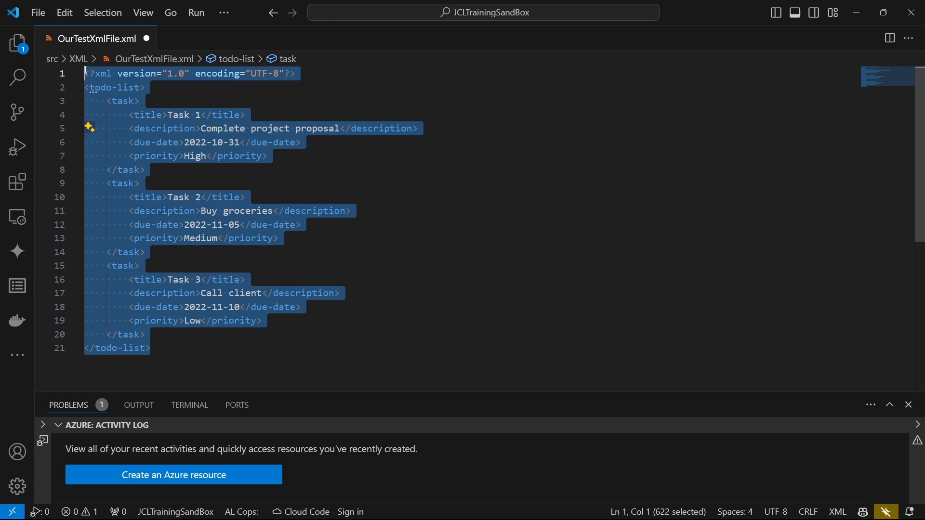
left_click(123, 101)
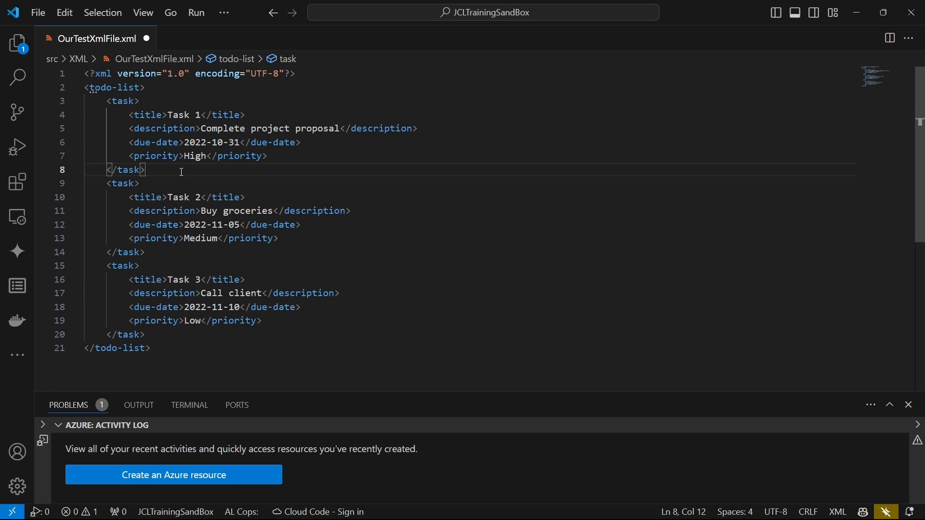
left_click(111, 88)
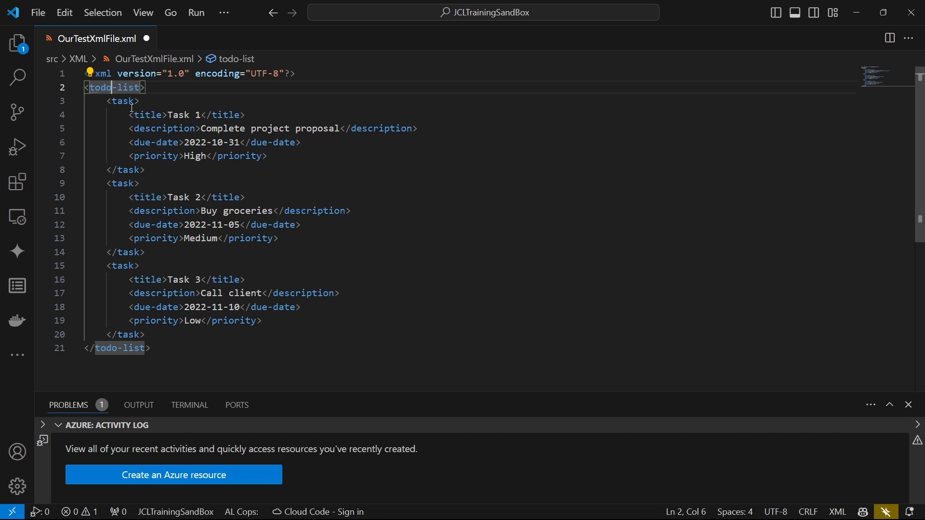
Step: Add an id="1" attribute to the first task tag
double_click(123, 100)
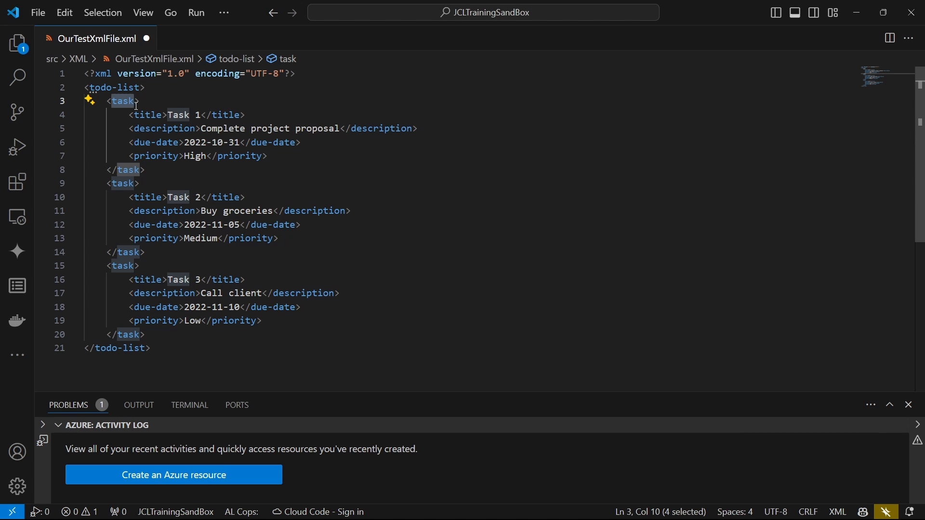
type("id")
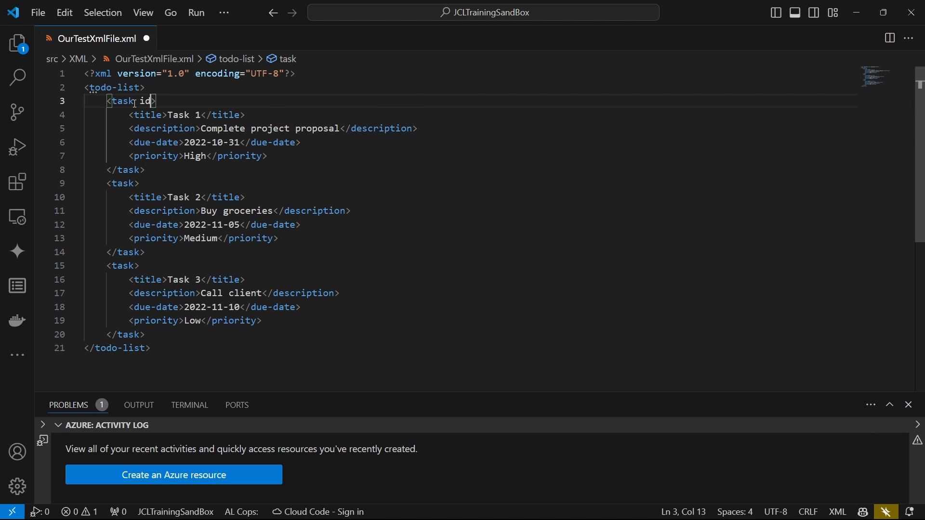
type("=\"")
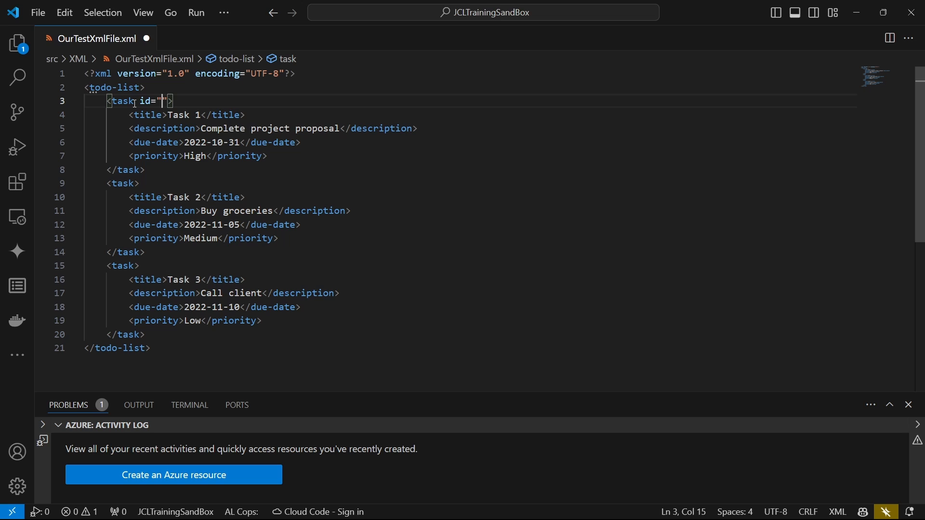
type("1")
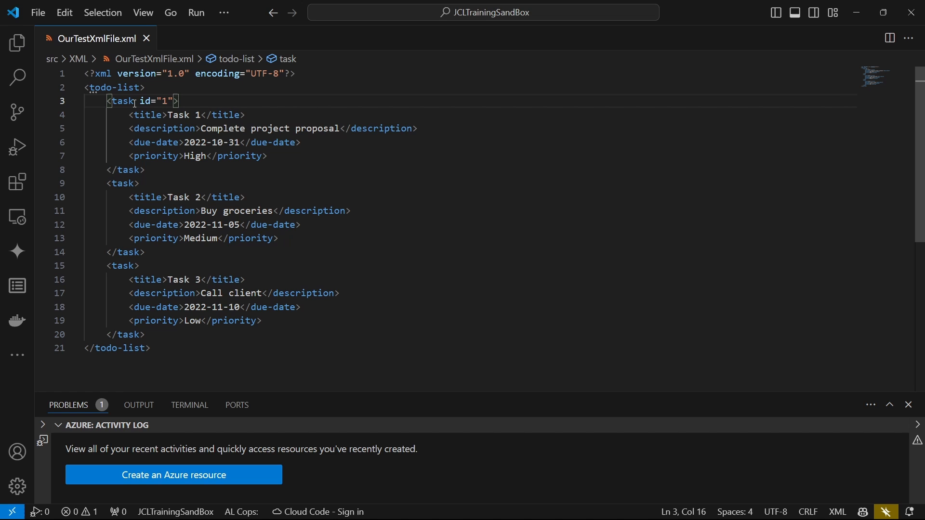
Step: Step through the first task's due-date, title and description elements to watch breadcrumbs update
left_click(156, 142)
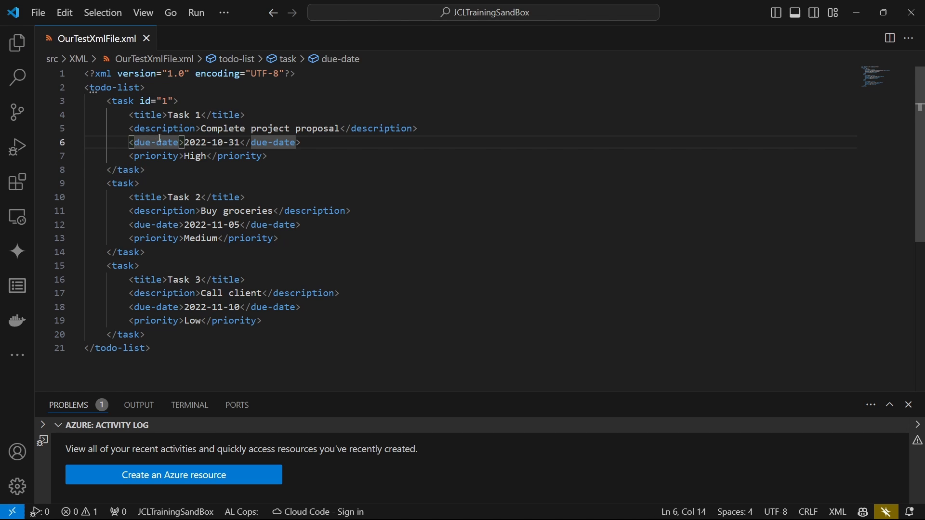
left_click(121, 101)
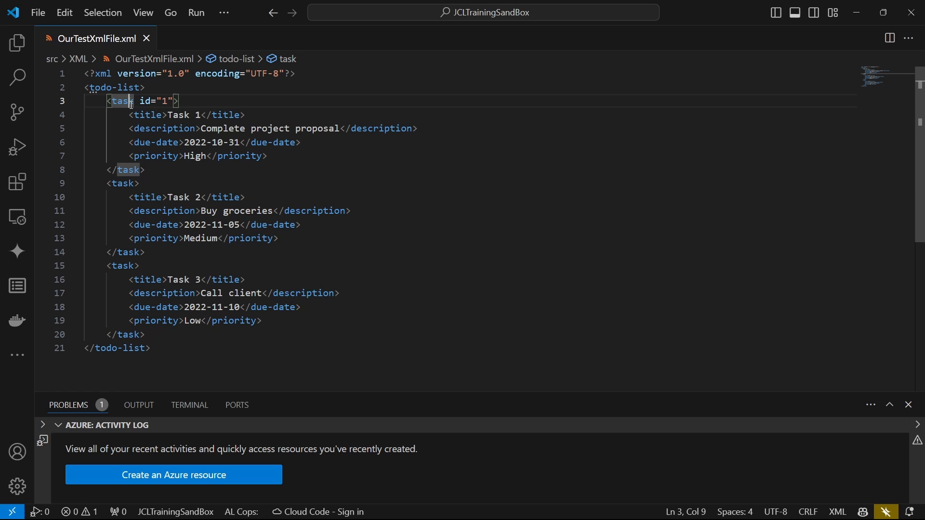
left_click(144, 115)
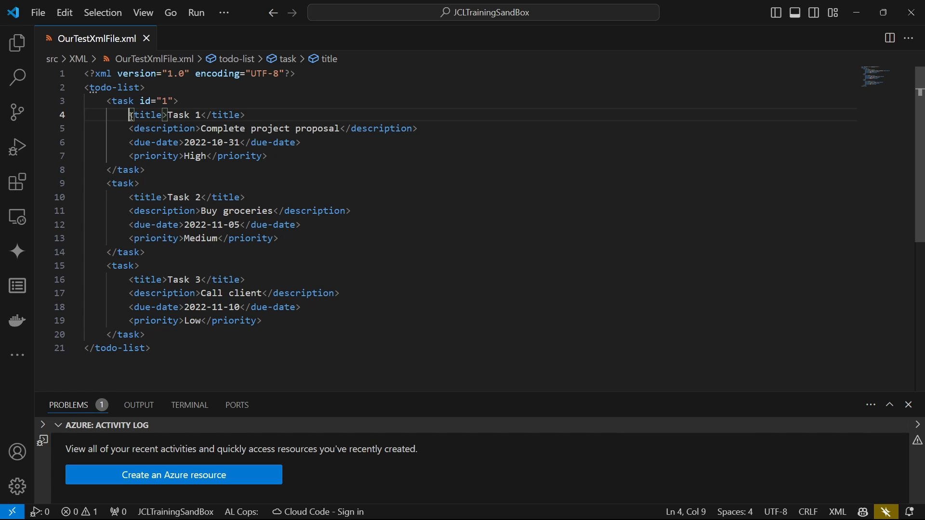
left_click(164, 129)
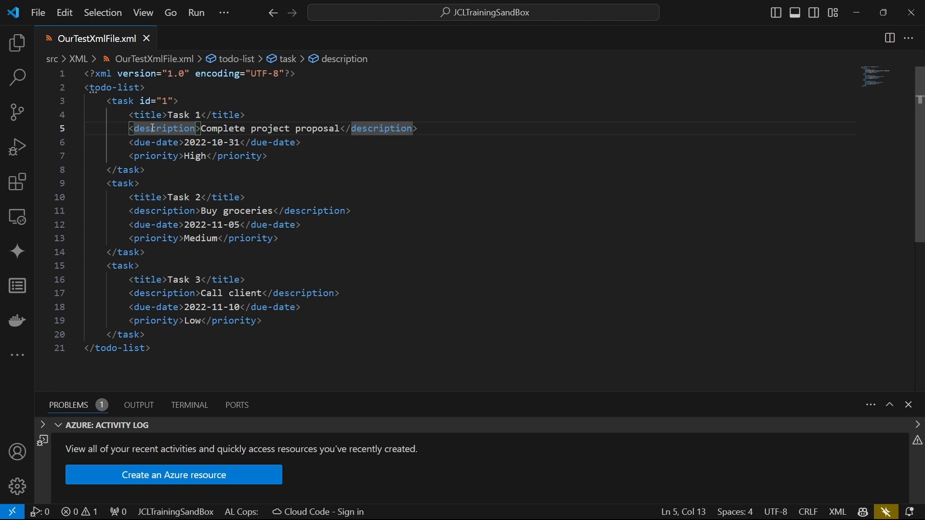
left_click(236, 59)
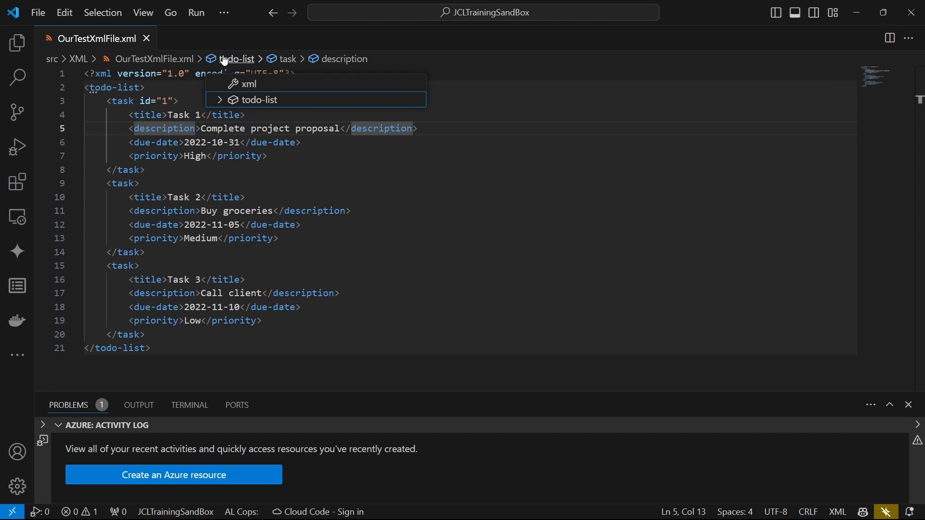
left_click(219, 99)
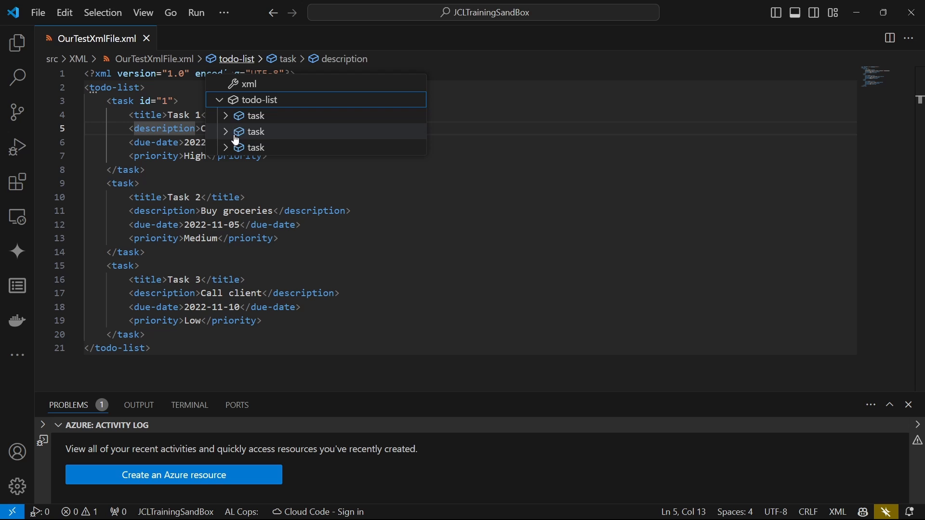
mouse_move(248, 115)
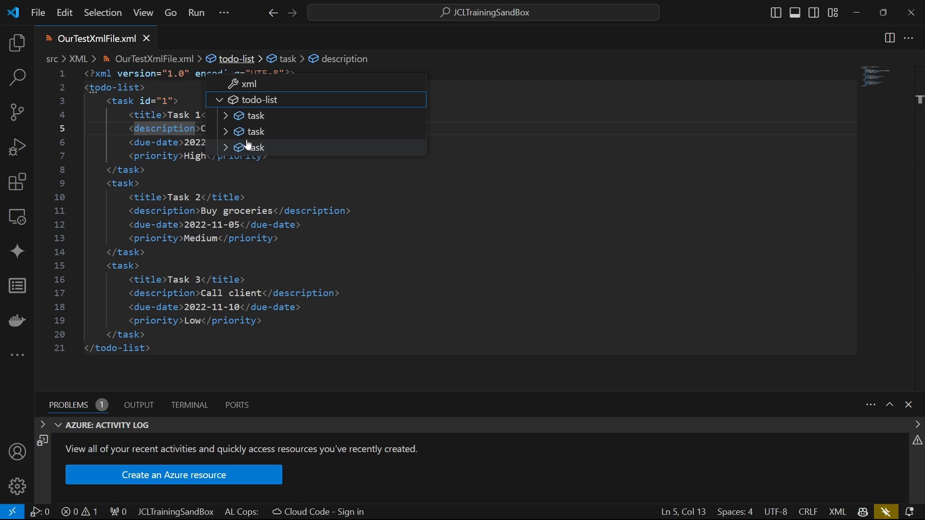
left_click(227, 238)
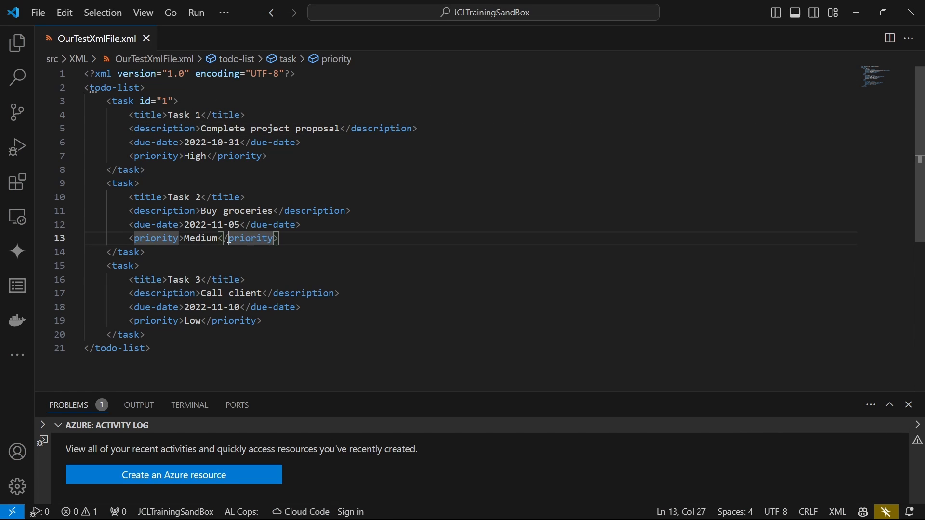
left_click(212, 280)
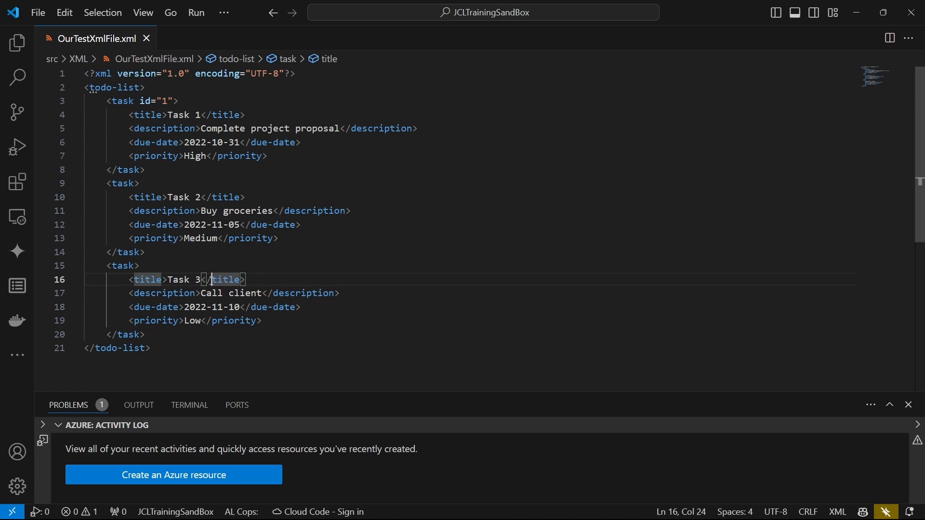